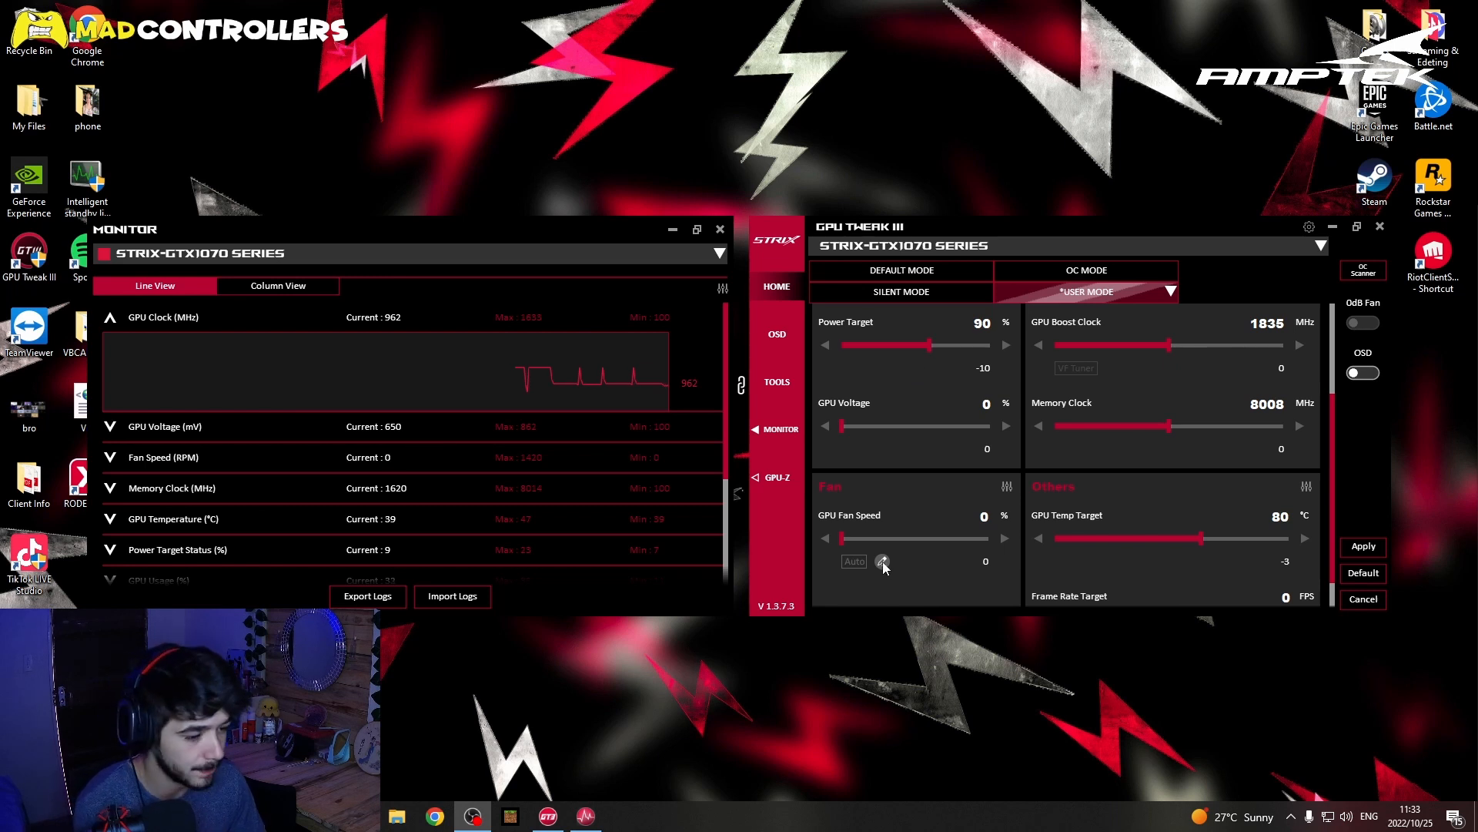
# Bring up the custom fan curve editor from the GPU Fan Speed panel
pyautogui.click(884, 561)
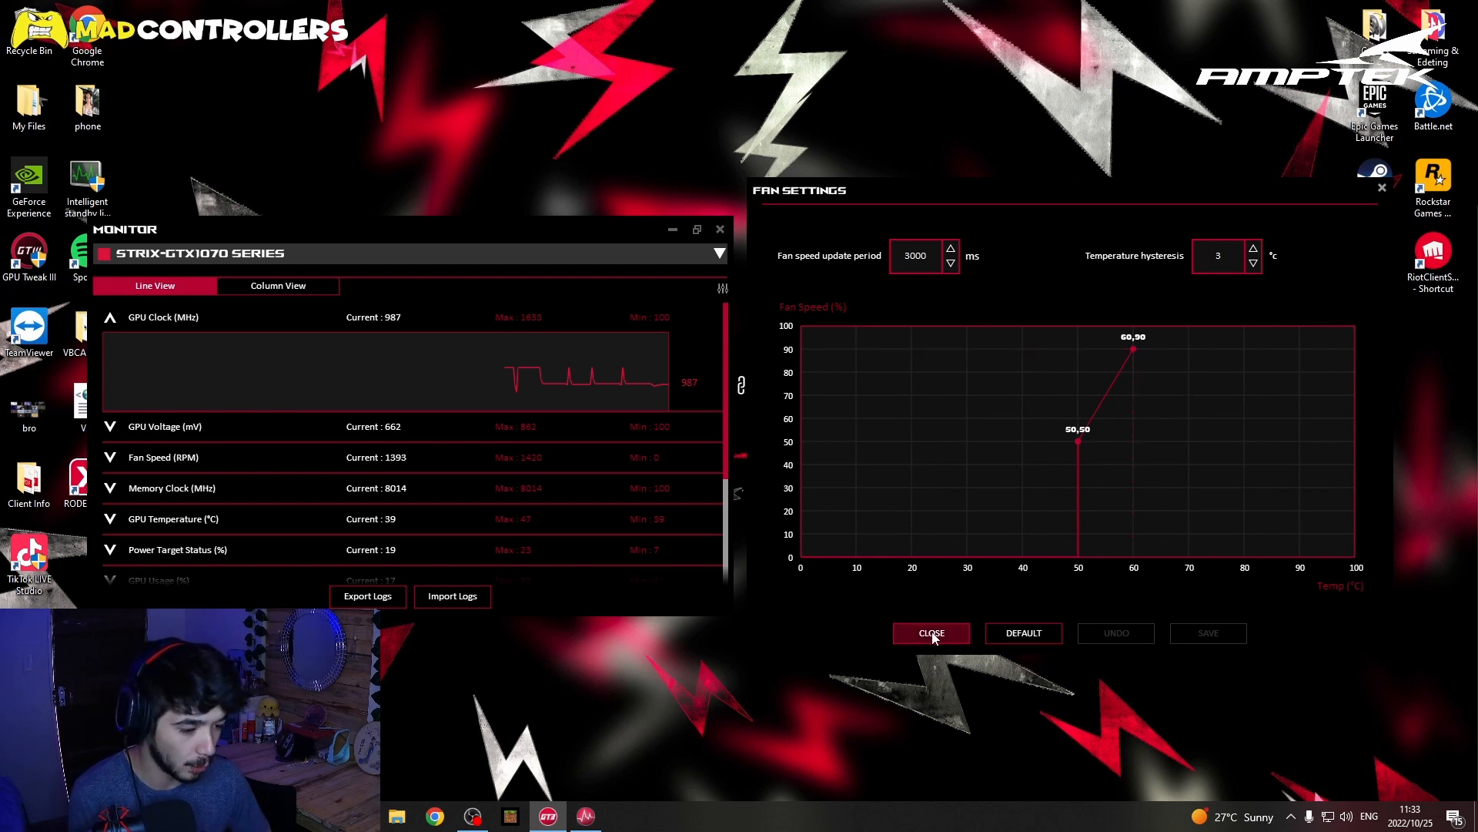
# Close the Fan Settings dialog, returning to the main tuning panel
pyautogui.click(932, 633)
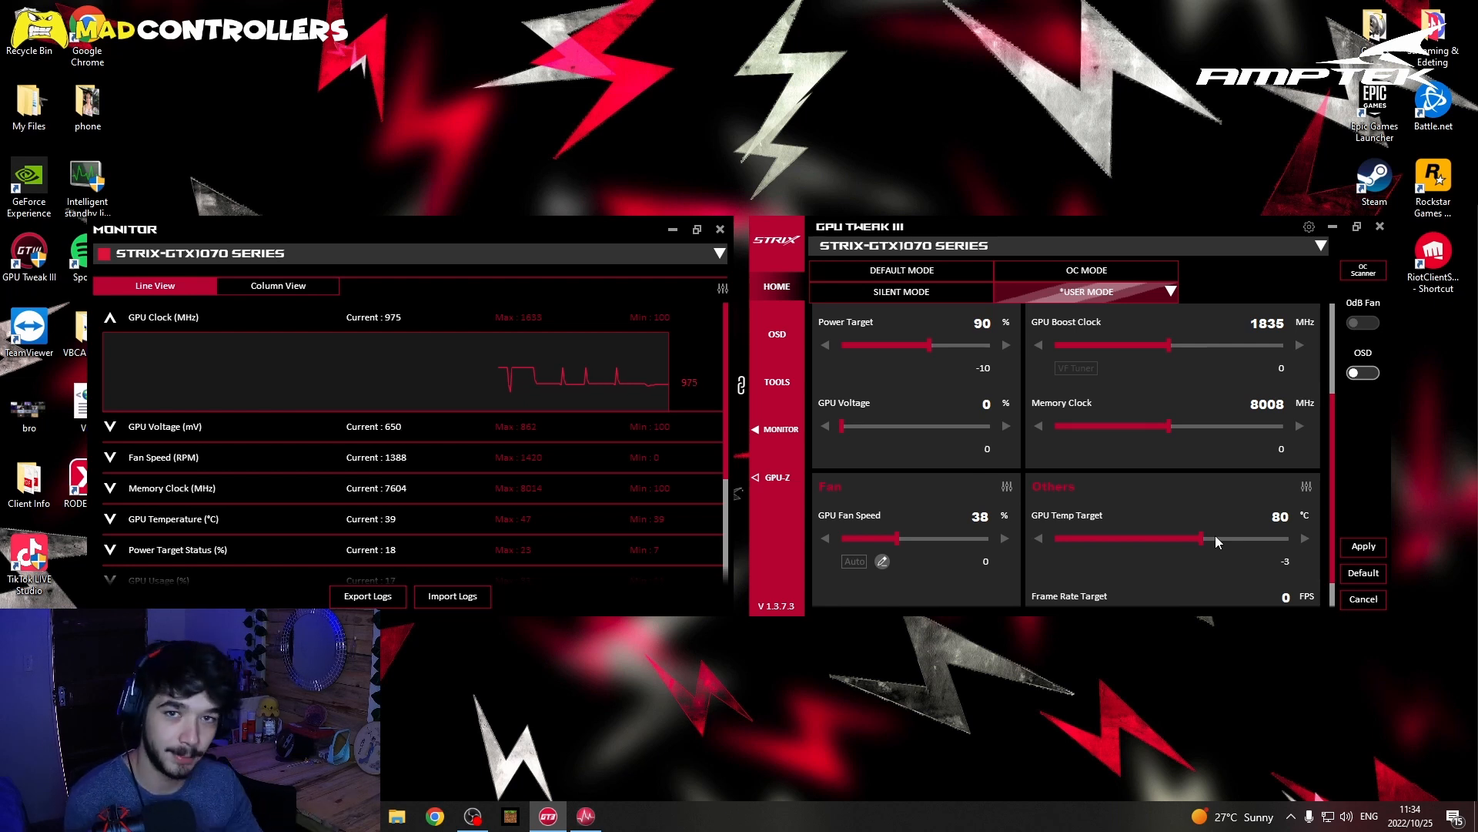
pyautogui.moveTo(827, 242)
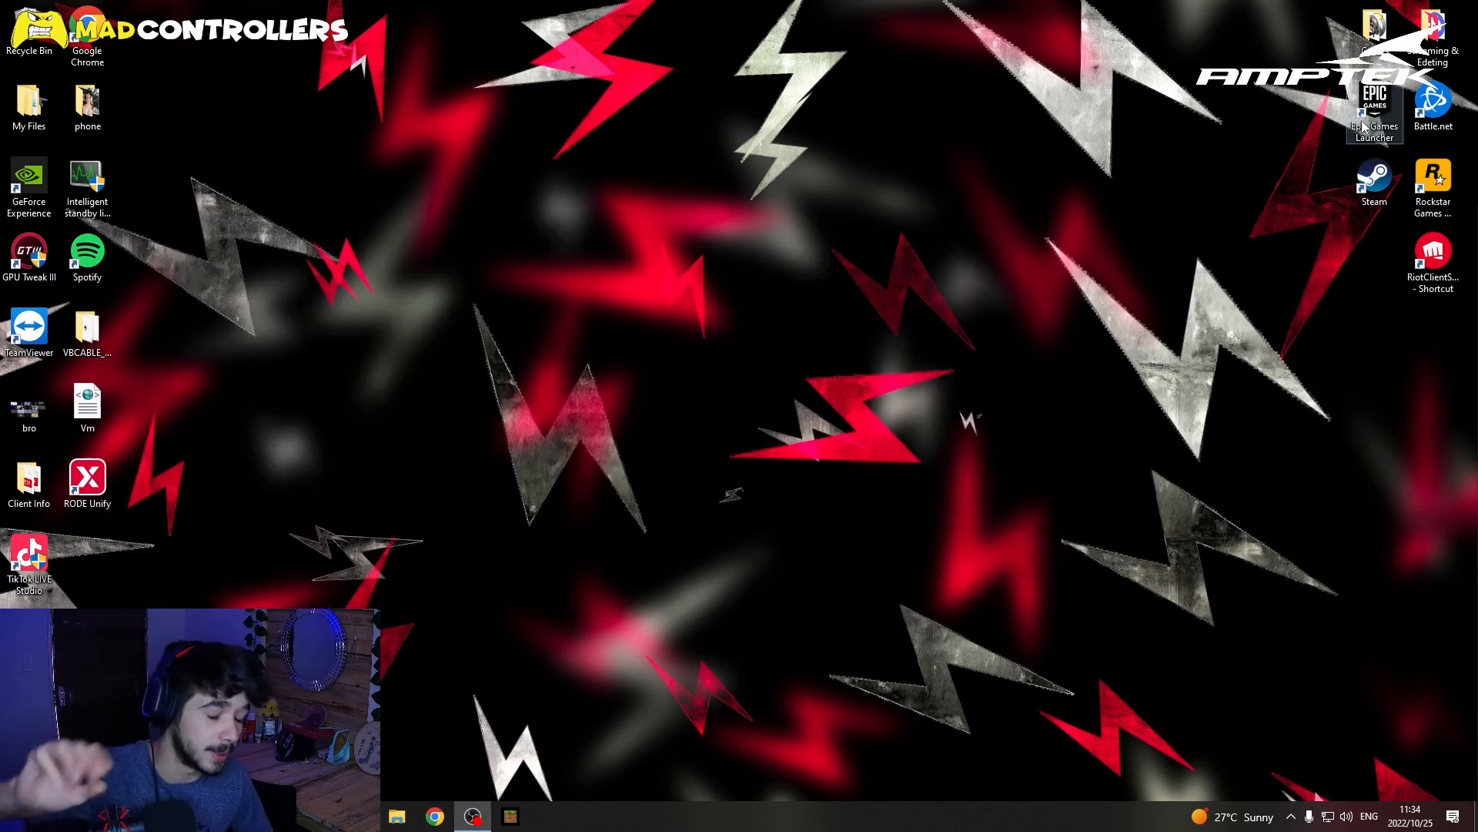
# Close the GPU Tweak III window, leaving the Windows desktop showing
pyautogui.click(1436, 105)
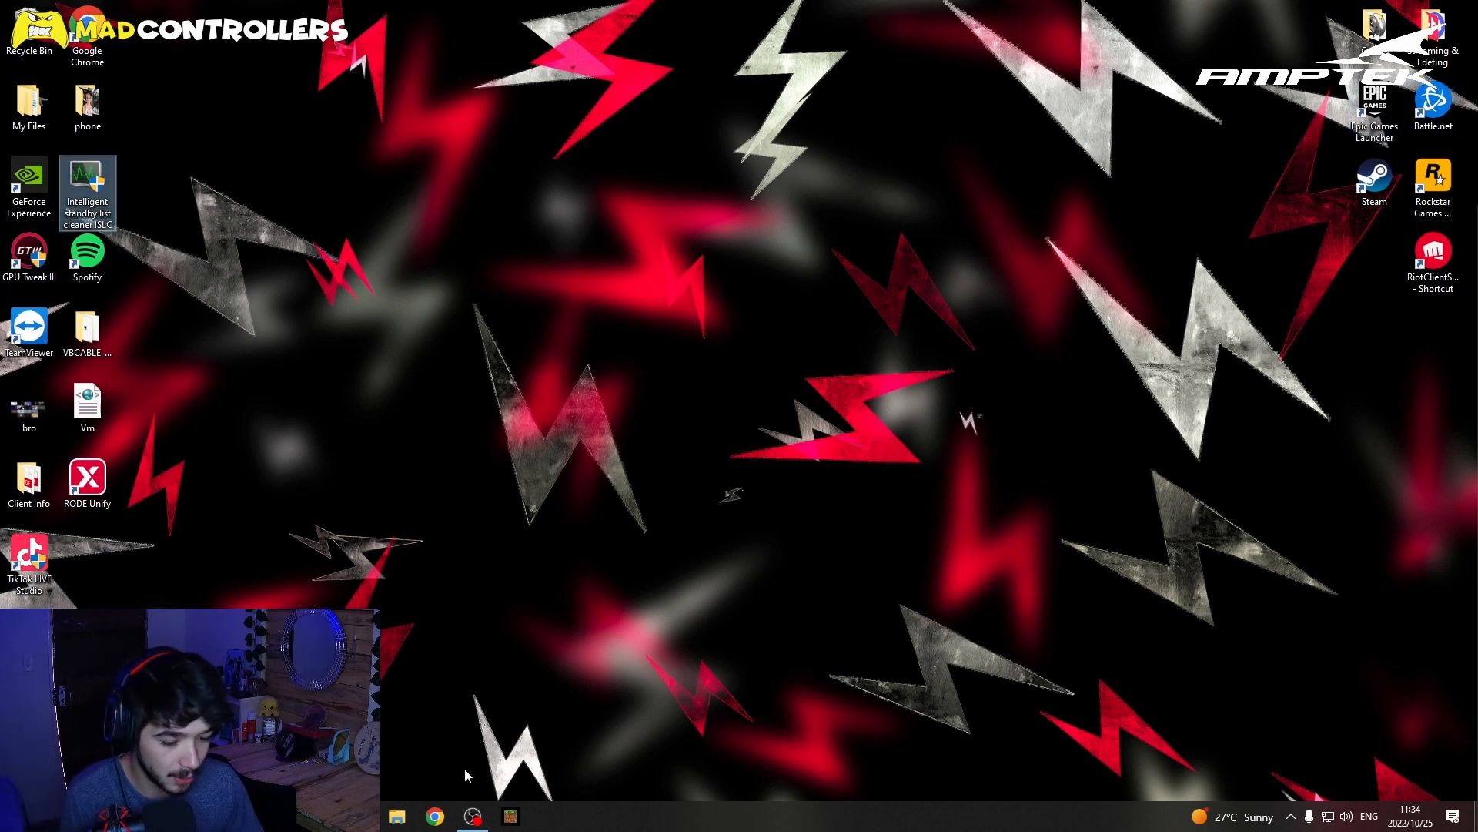
pyautogui.moveTo(642, 615)
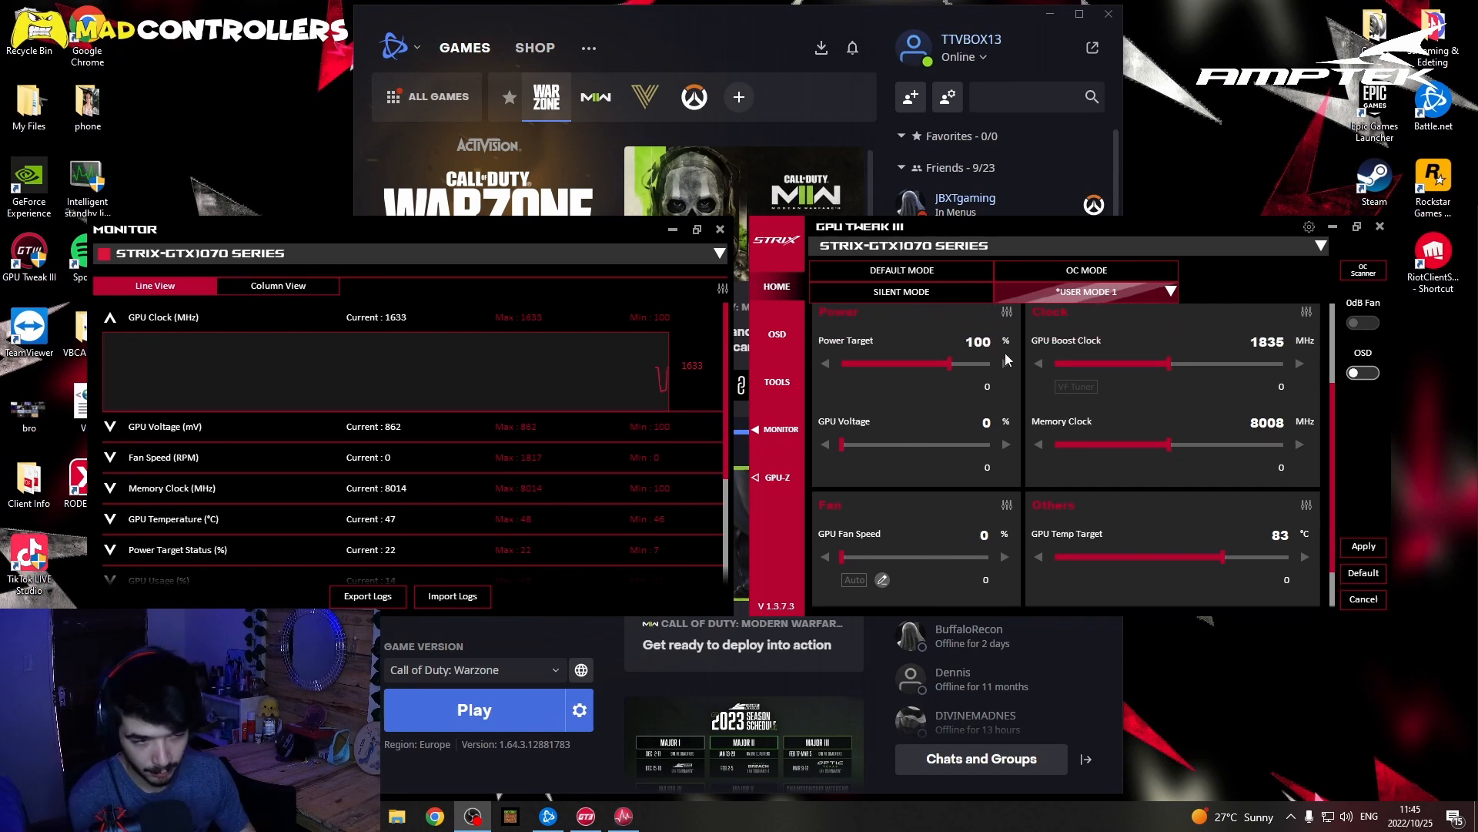
# Scroll the User Mode 1 settings to review the temp target, then return to the Warzone match
pyautogui.moveTo(842, 556); pyautogui.dragTo(892, 556)
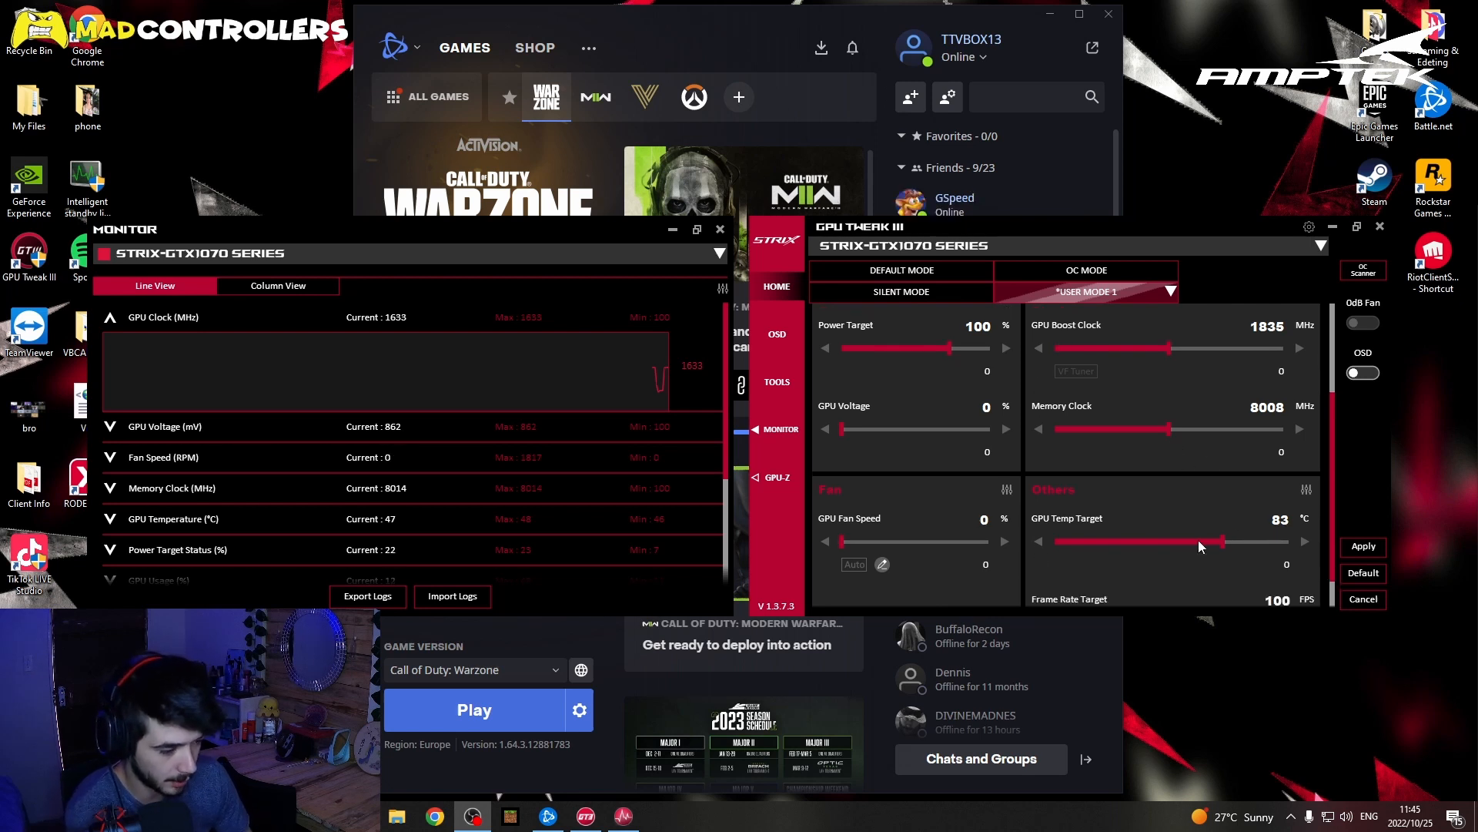
pyautogui.moveTo(841, 541); pyautogui.dragTo(887, 541)
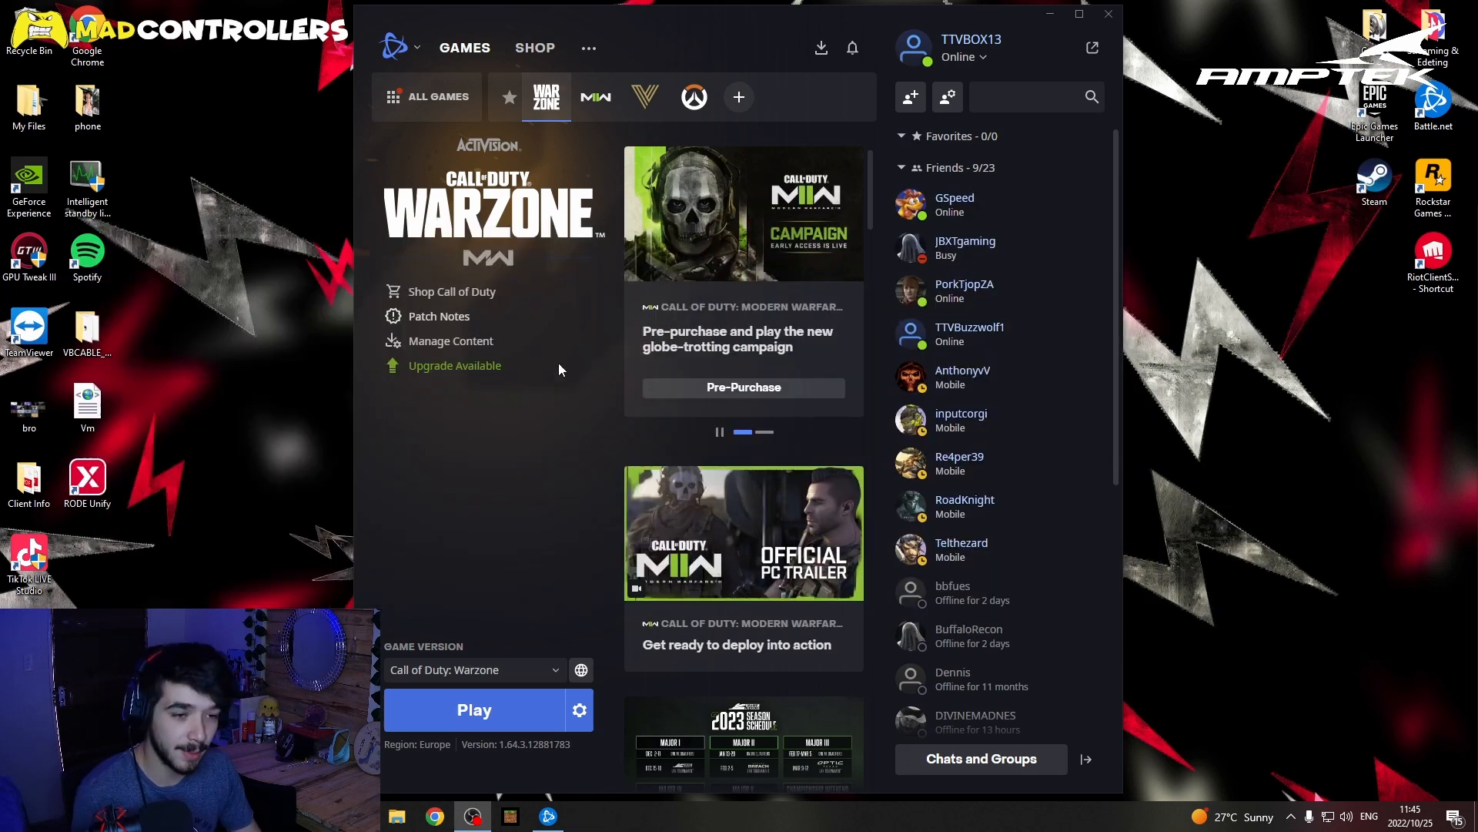
pyautogui.click(475, 708)
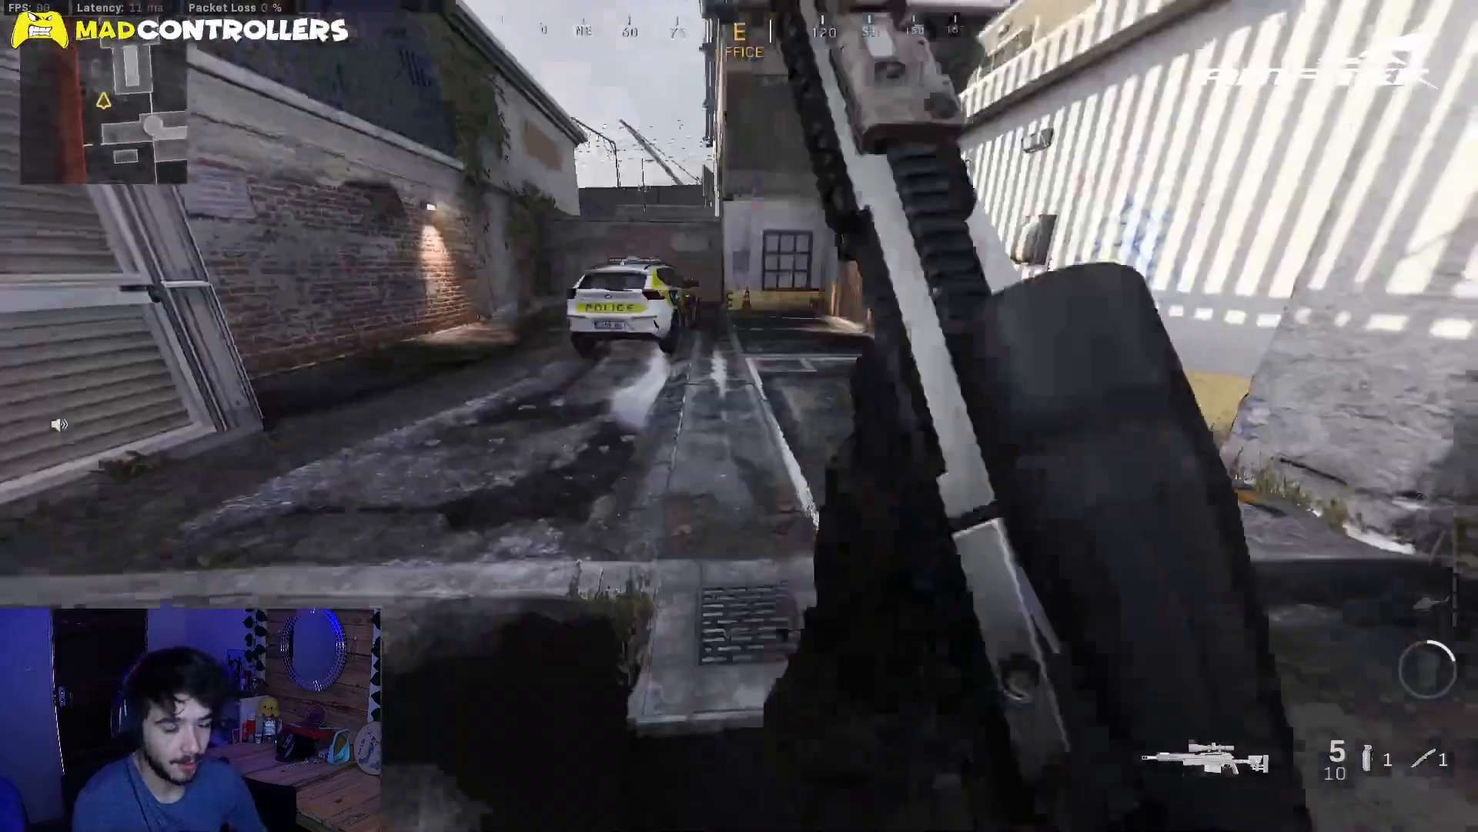